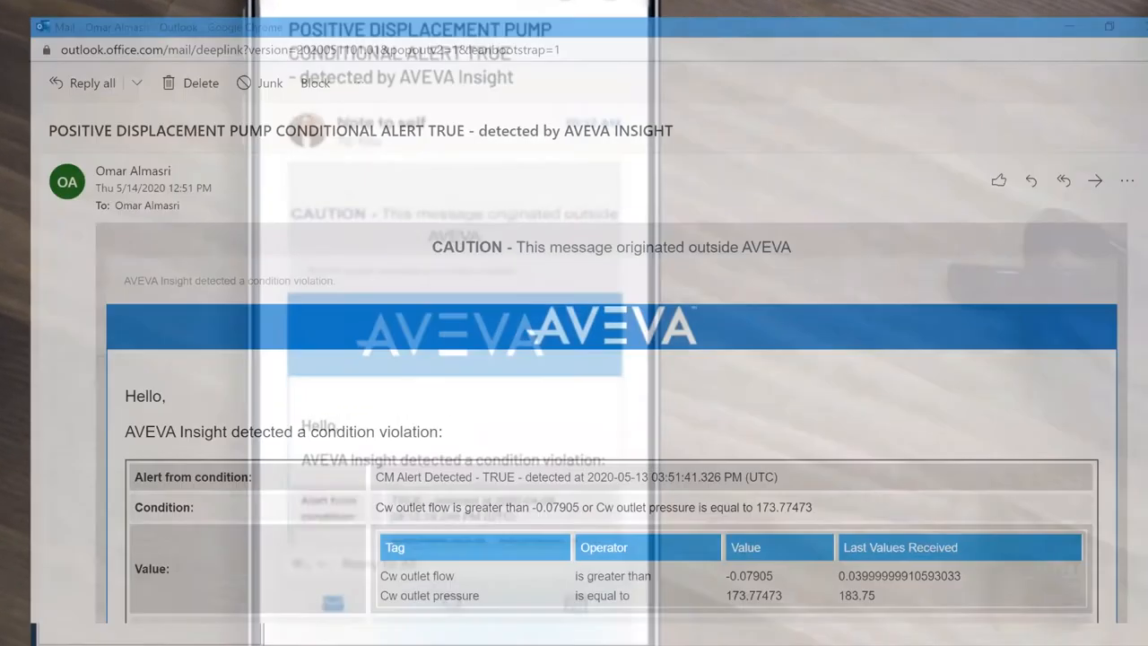
- Switch BottleLine001's OEE view to 12H and scroll to the Top 5 Downtime Reasons charts
scroll(down, 3)
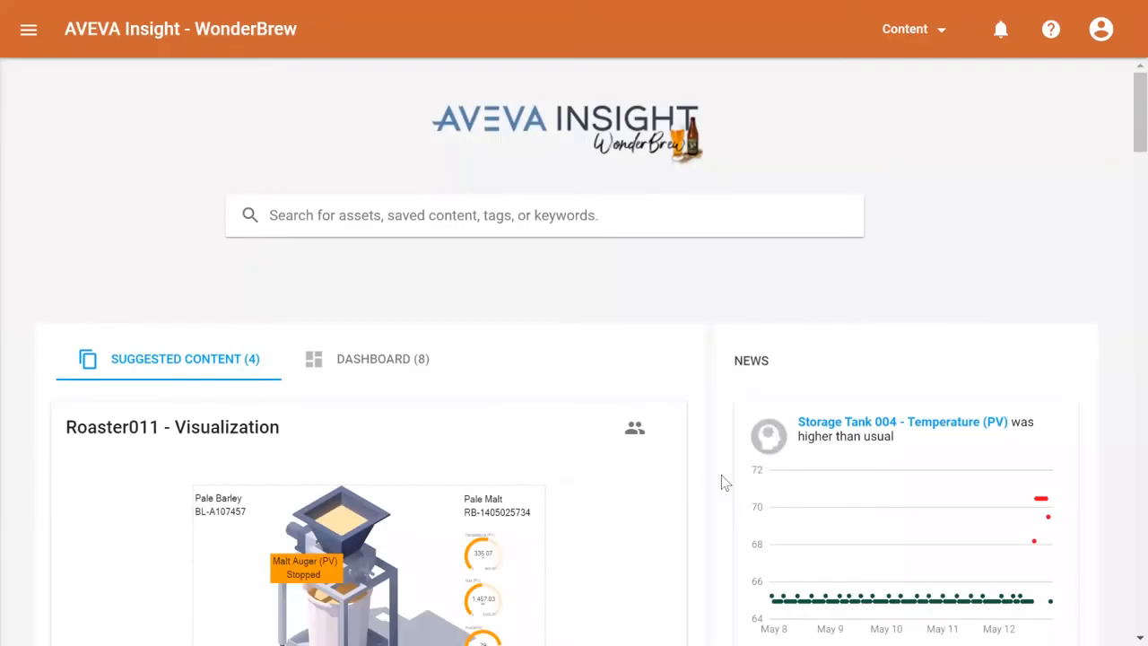
scroll(down, 3)
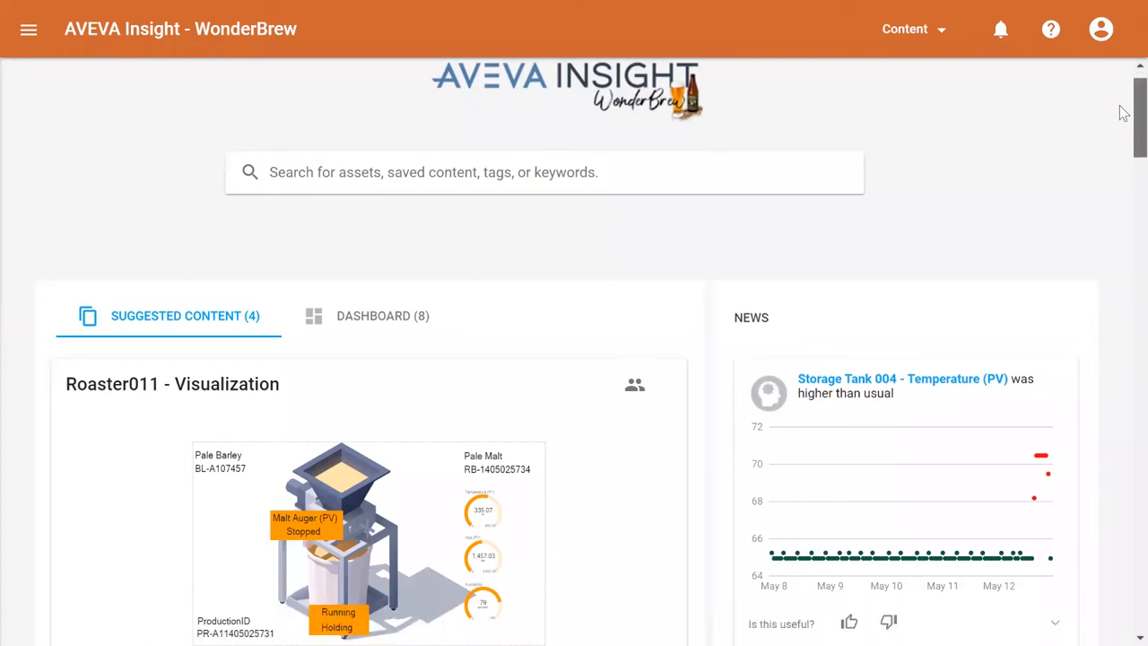
scroll(down, 3)
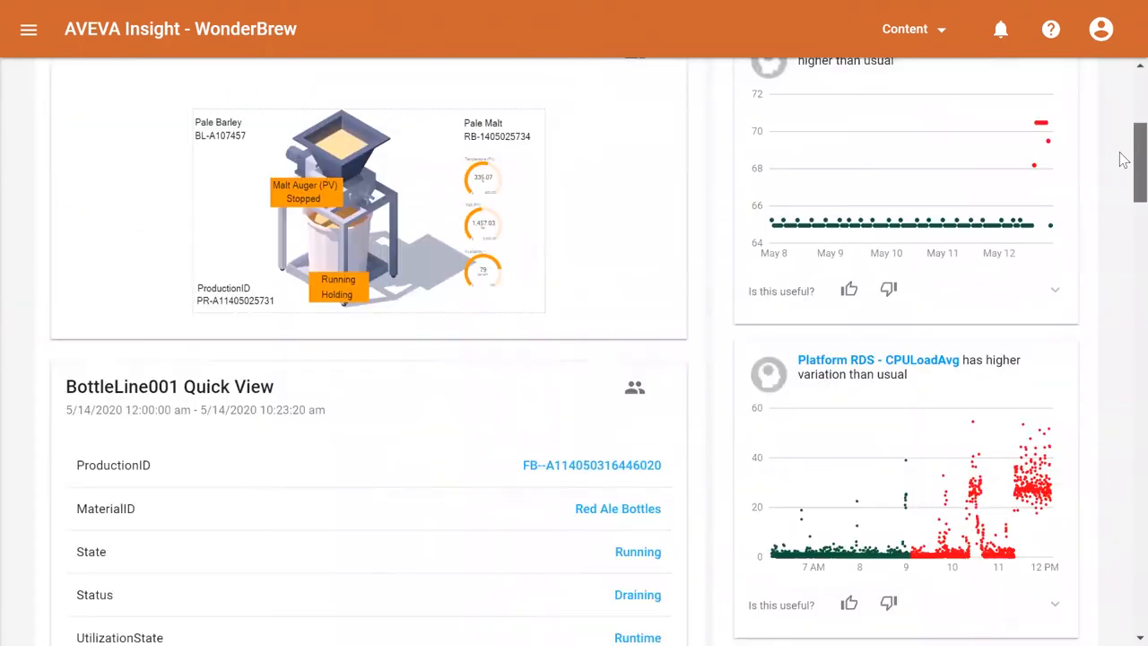
scroll(down, 3)
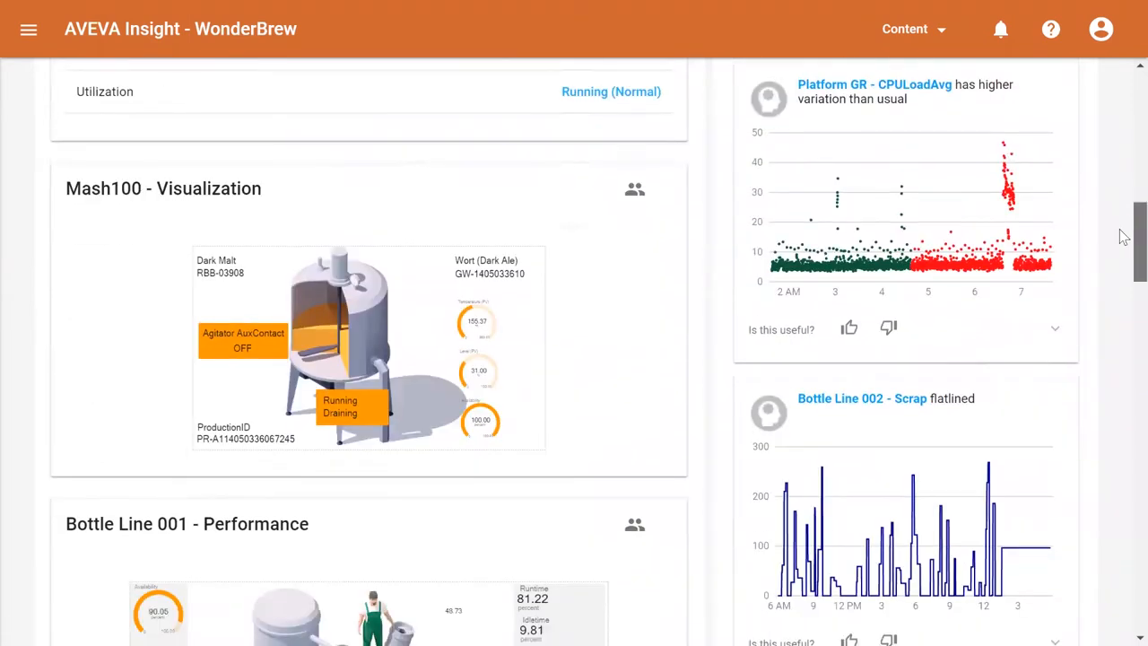
scroll(down, 3)
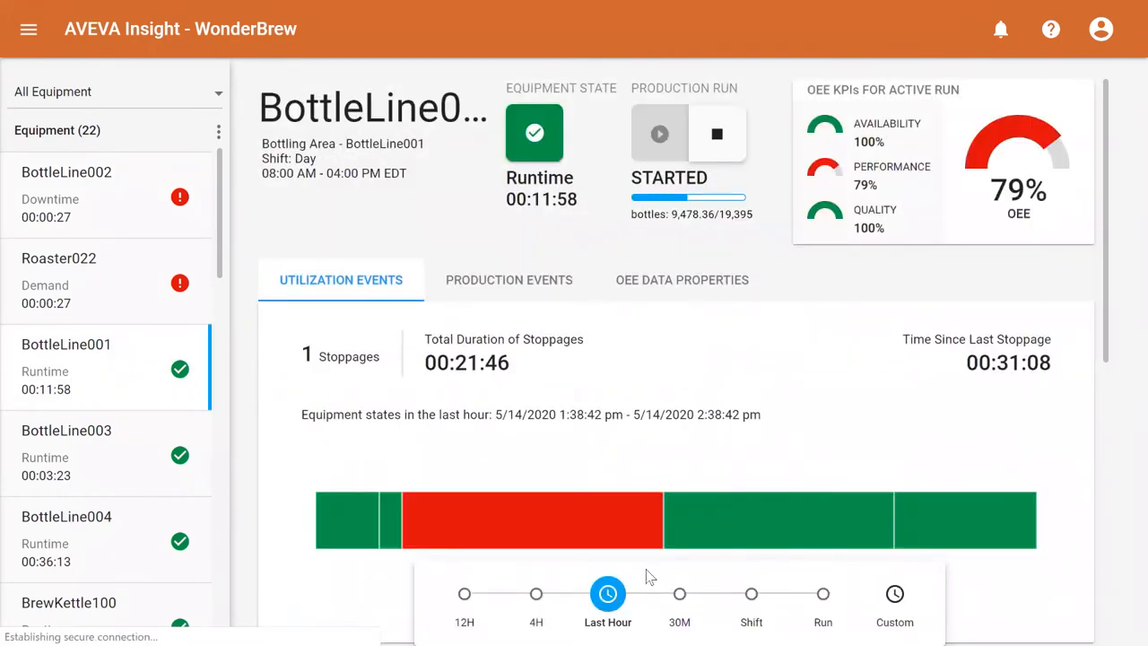
click(465, 594)
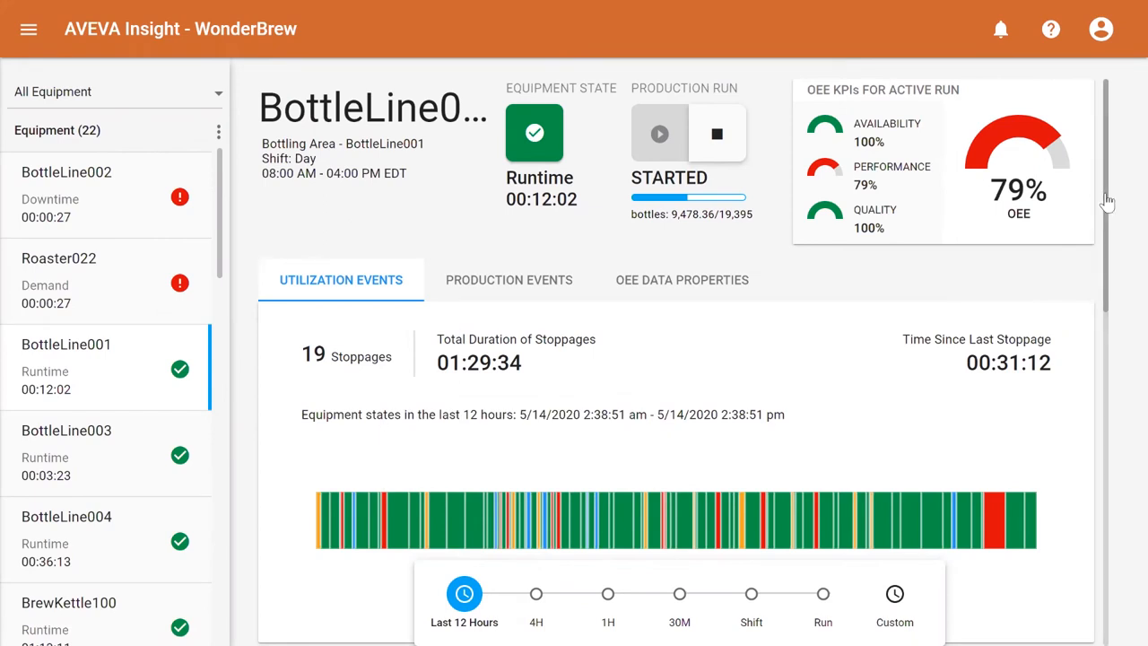
scroll(down, 3)
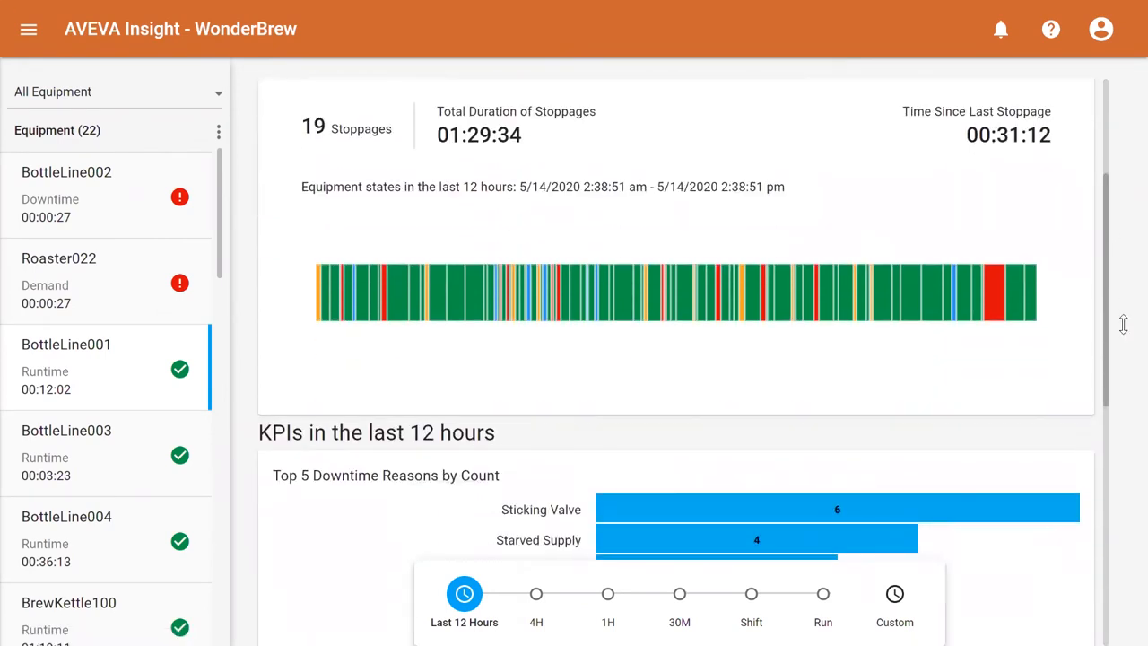
scroll(down, 3)
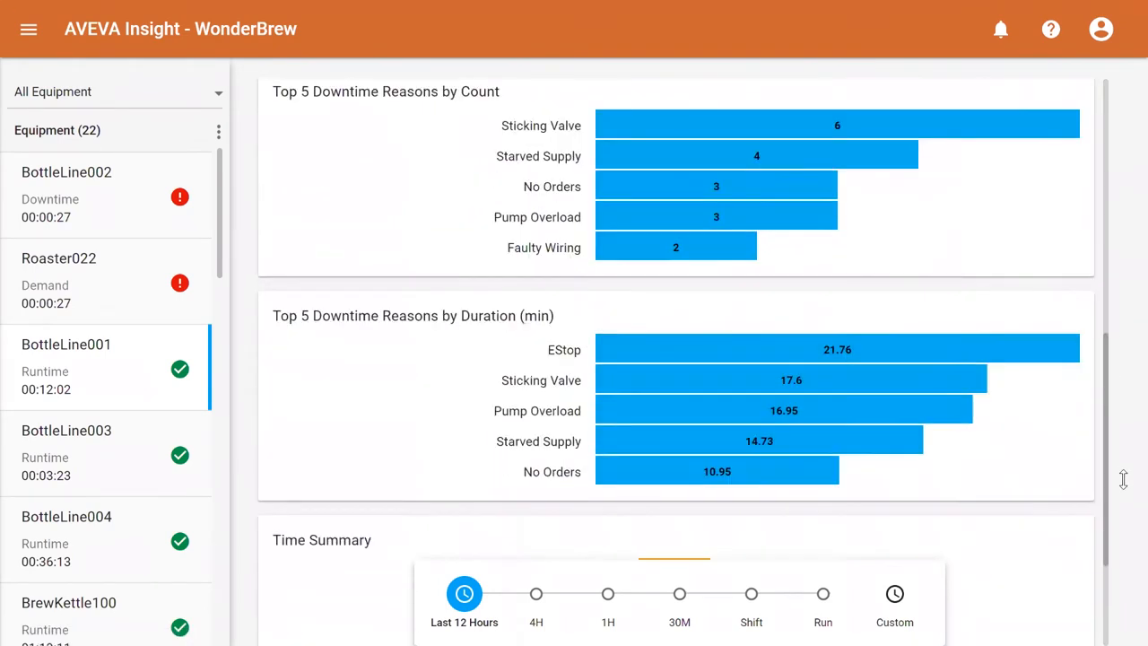
scroll(down, 3)
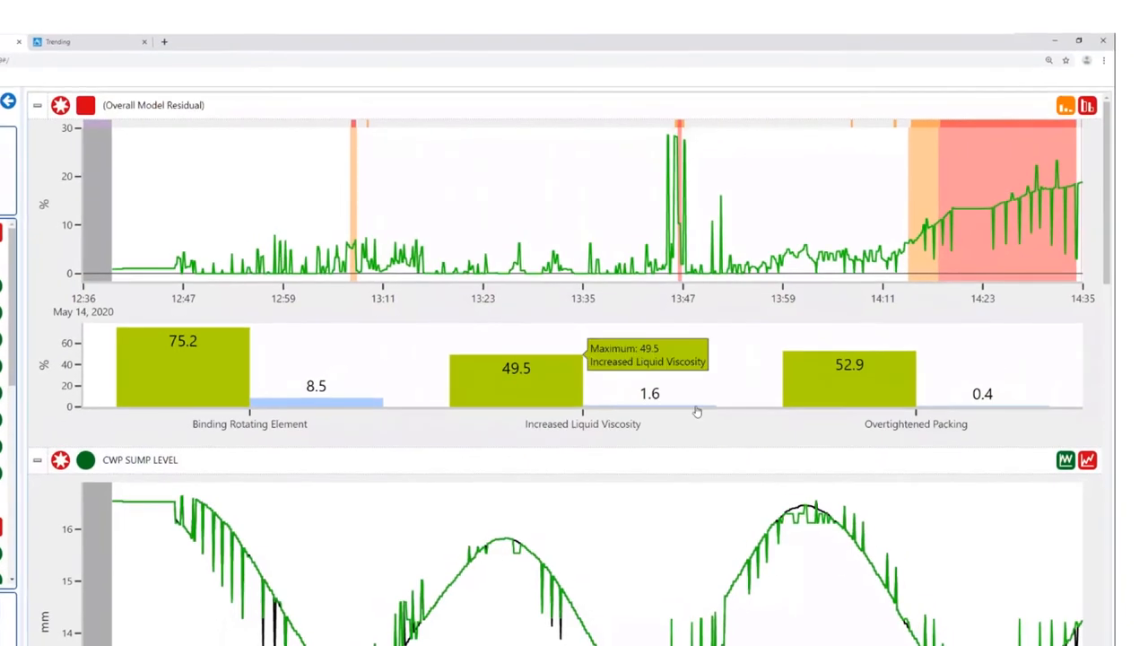
mouse_move(219, 371)
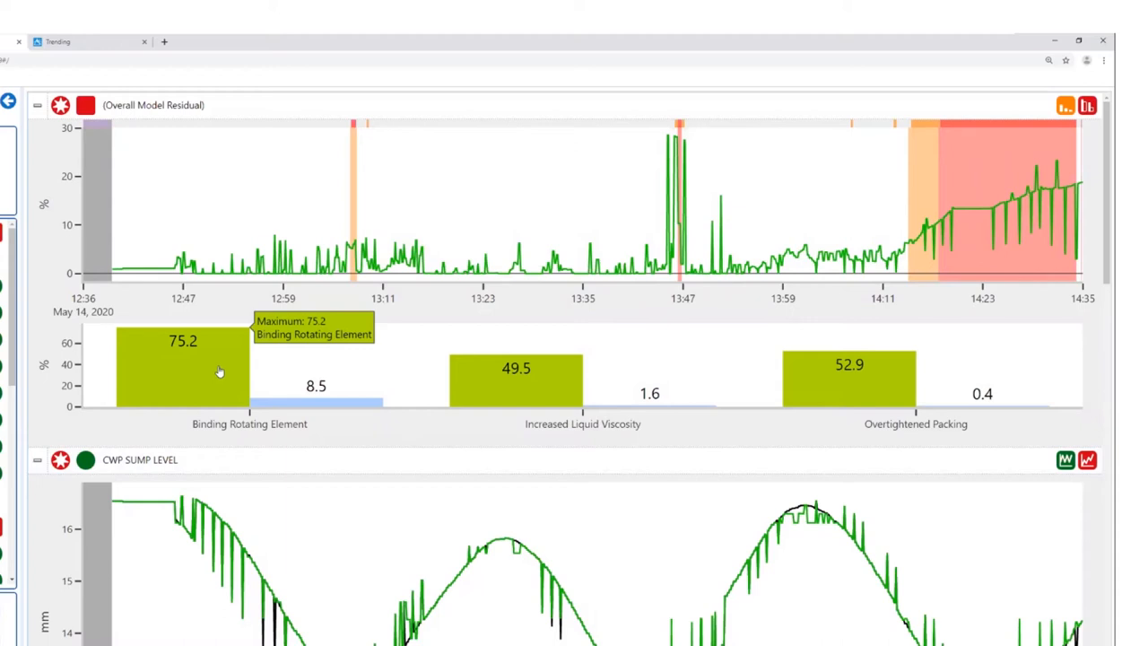
click(182, 368)
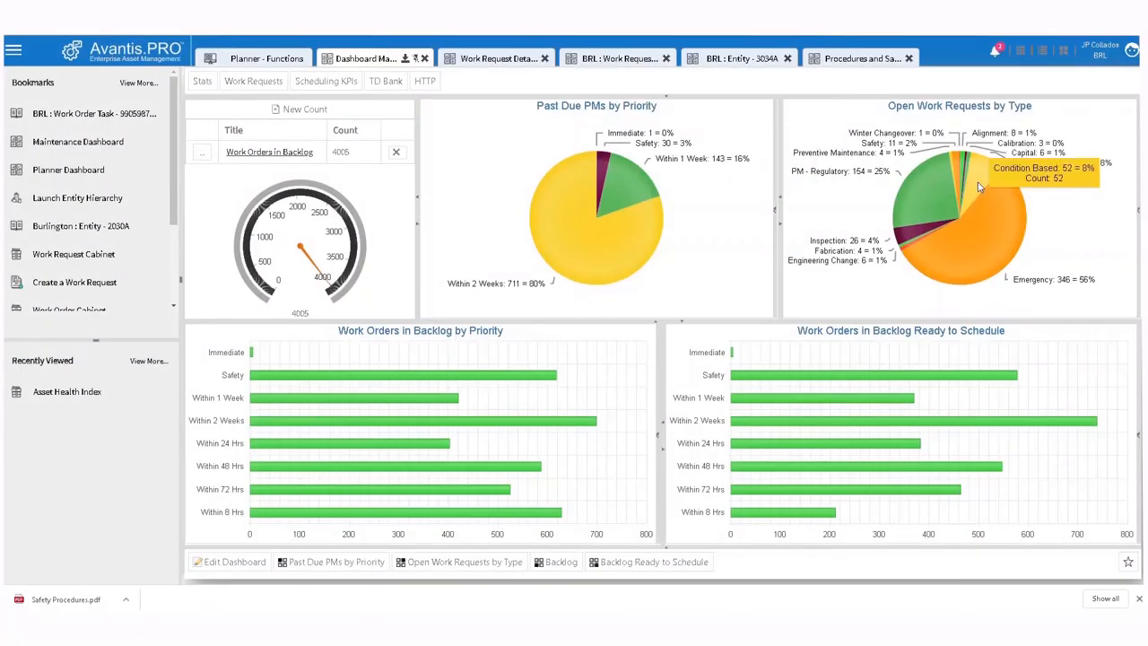
click(449, 58)
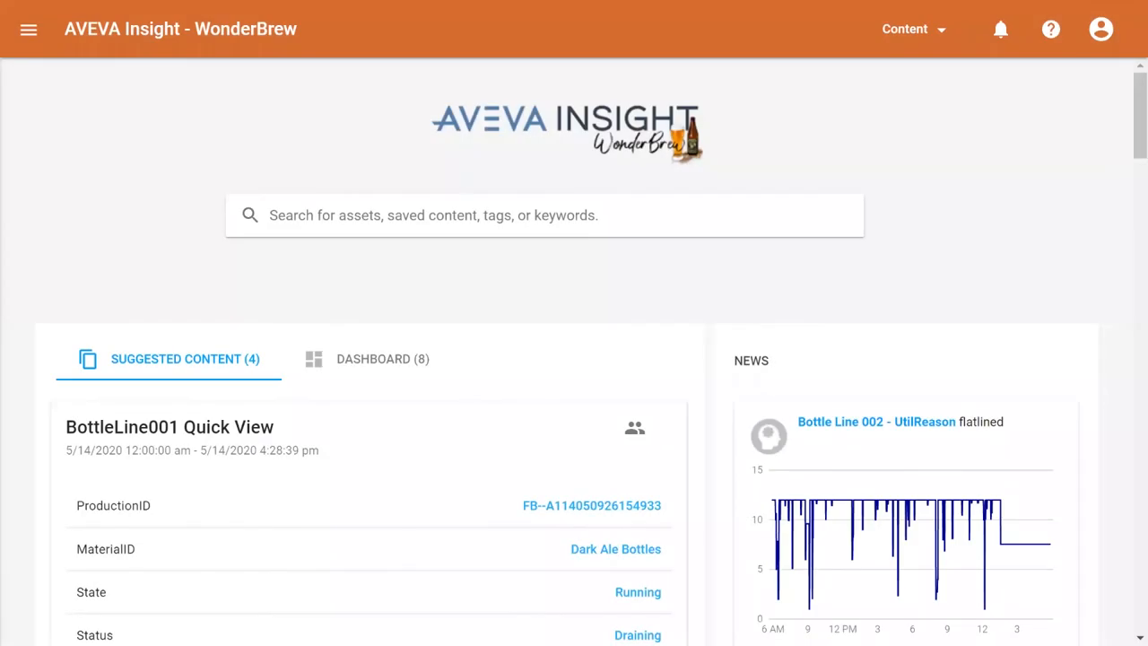
- Save the 'Pump Overload Failure: RESOLVED' journal entry noting the Binding Rotating Element blockage was removed
text(b)
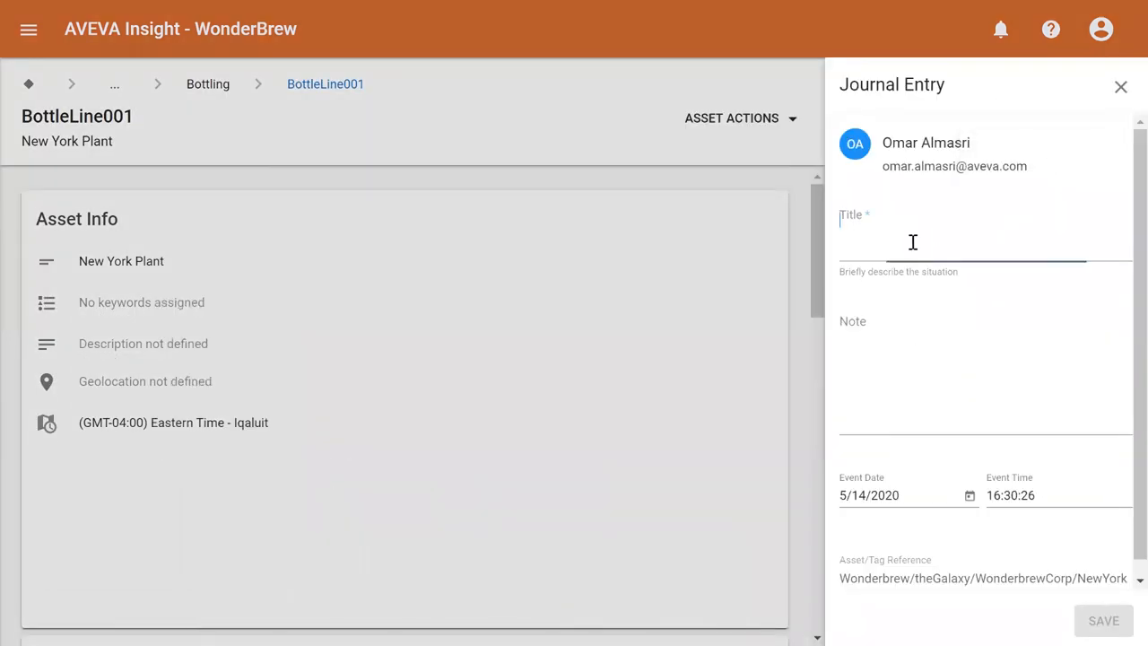
text(Pump Overload Failure: RESOLVED)
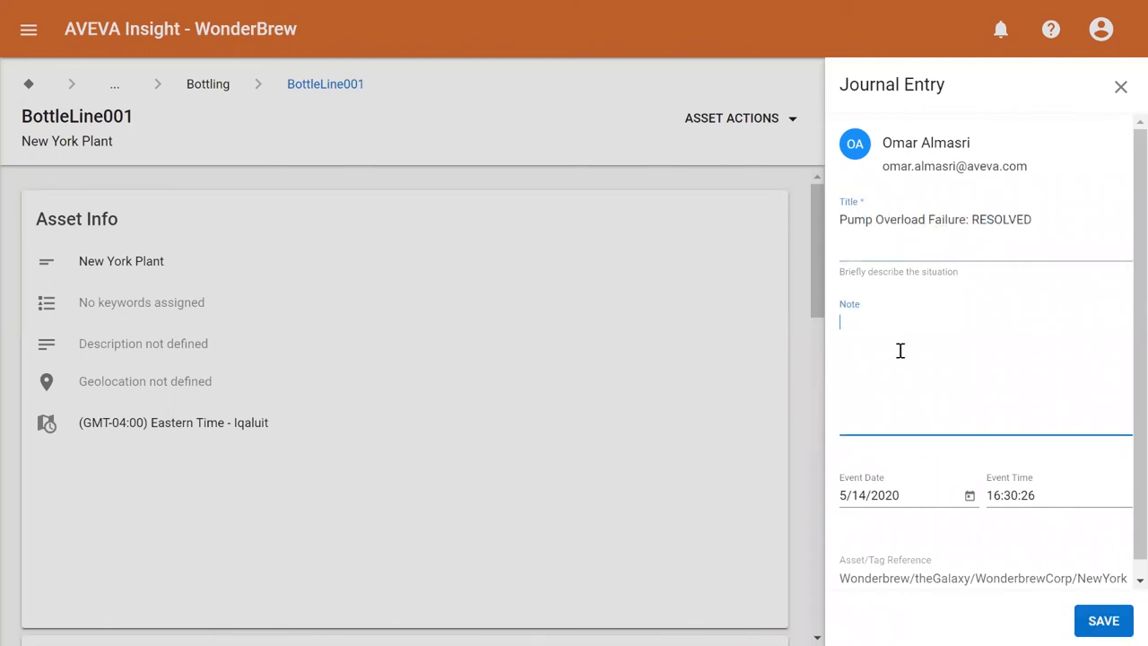
text(Using prescriptive capabilities, Positive Displacement Pump issue resolved: Binding Rotating Element, asset inspected, removed blockage, verified nothing is any longer stuck to the clearance.)
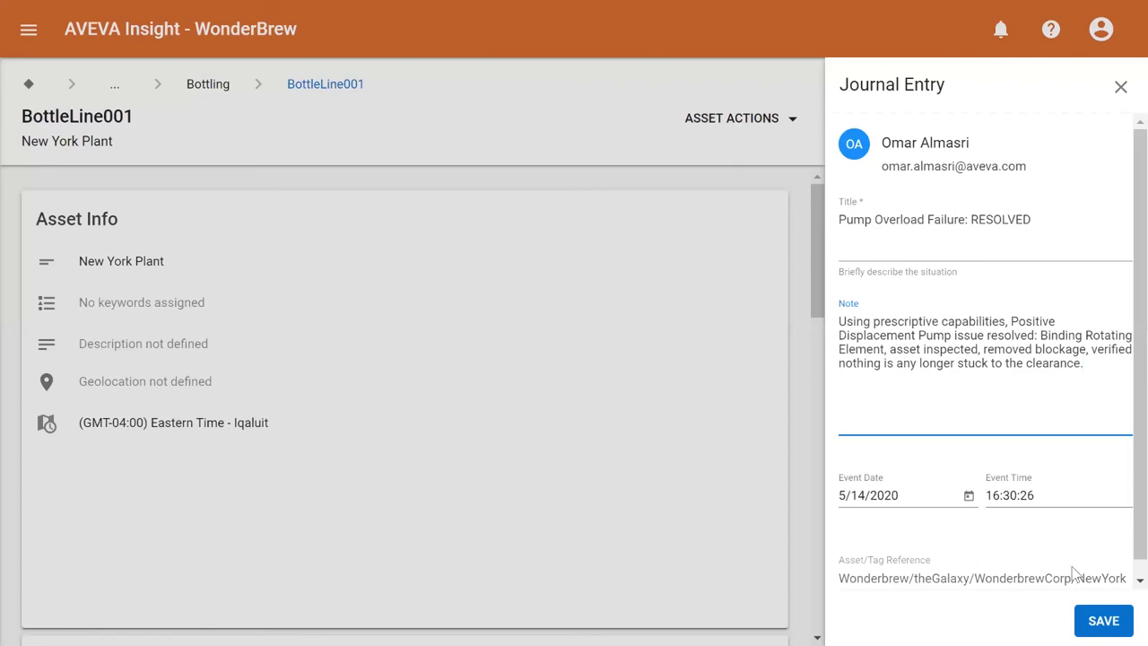
click(1103, 621)
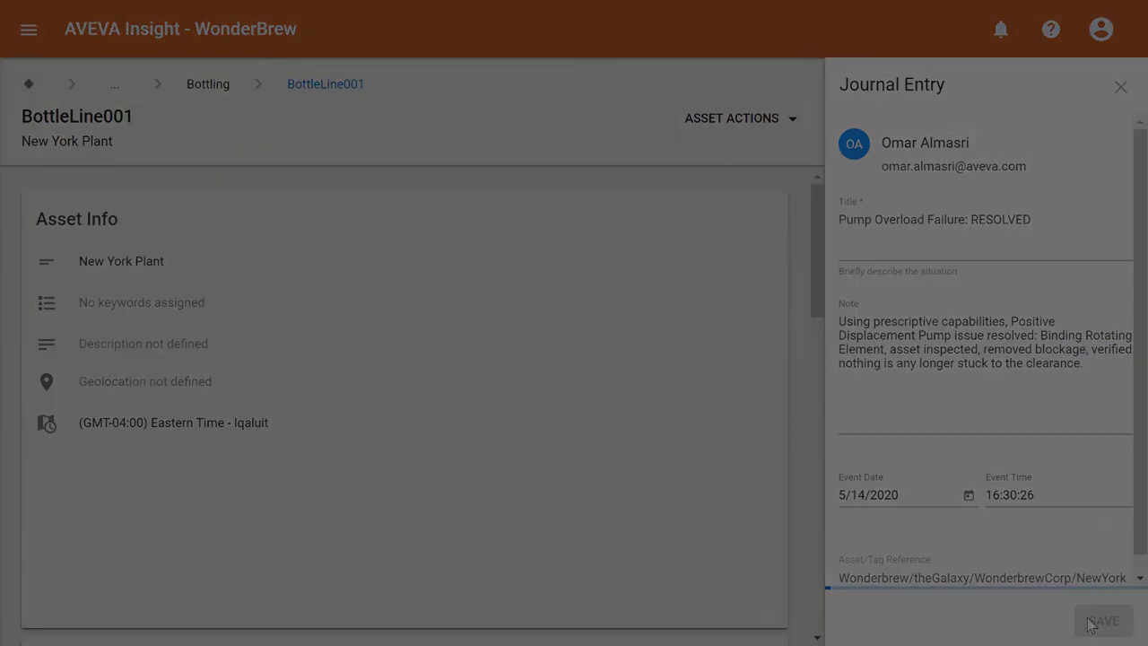